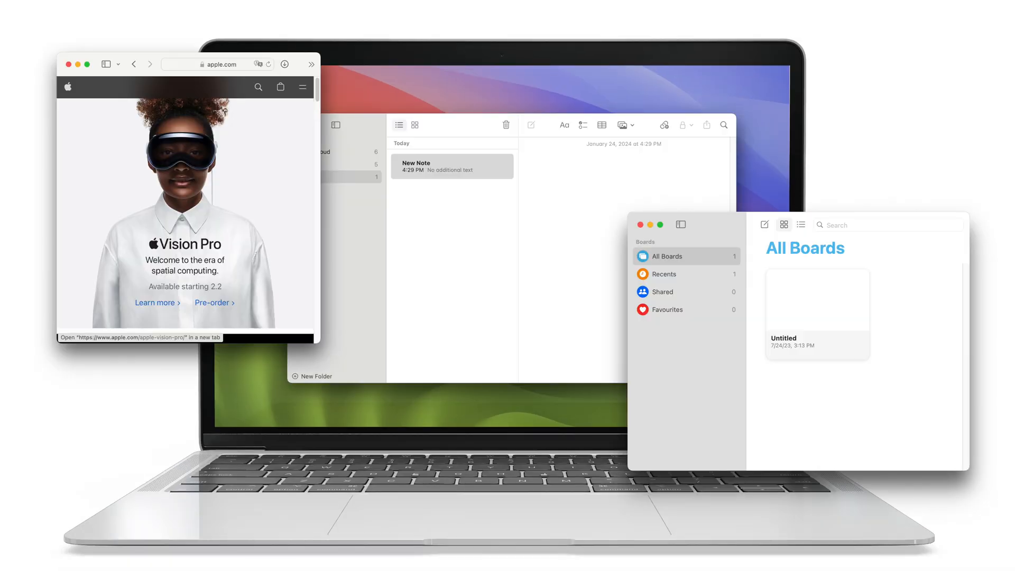
mouse_move(388, 185)
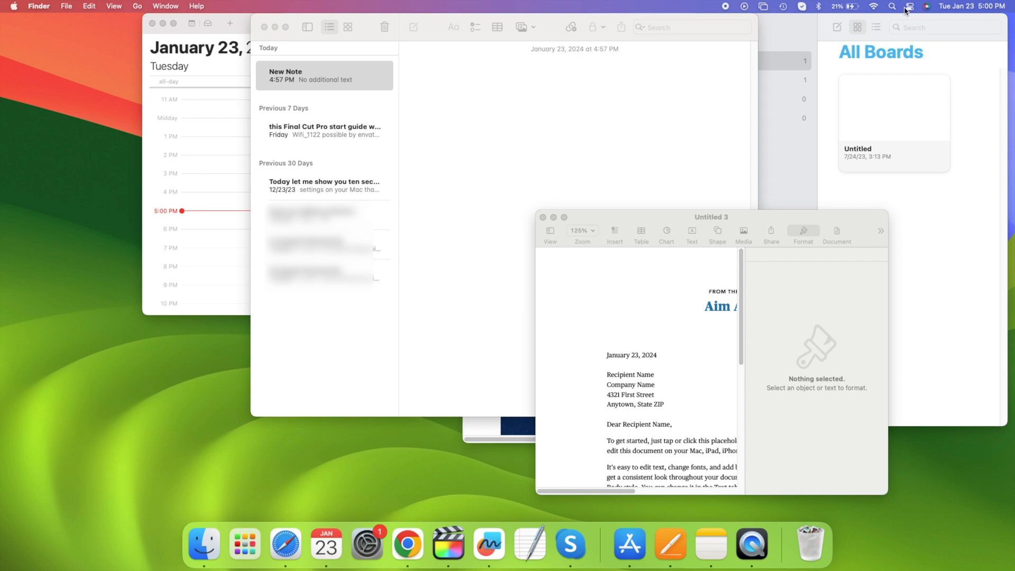
- Enable Stage Manager from the Control Centre tile in the menu bar
click(908, 6)
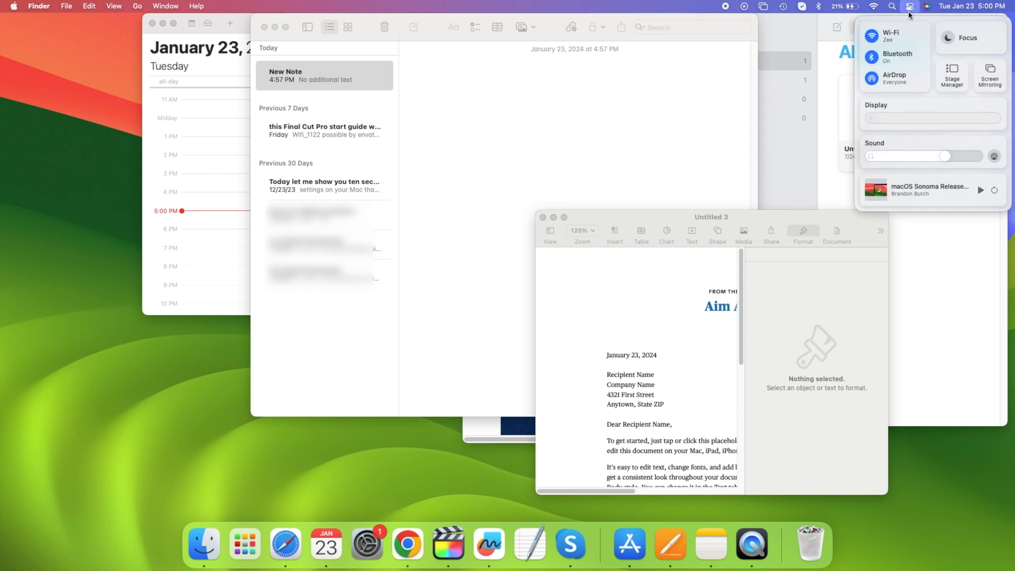
mouse_move(950, 89)
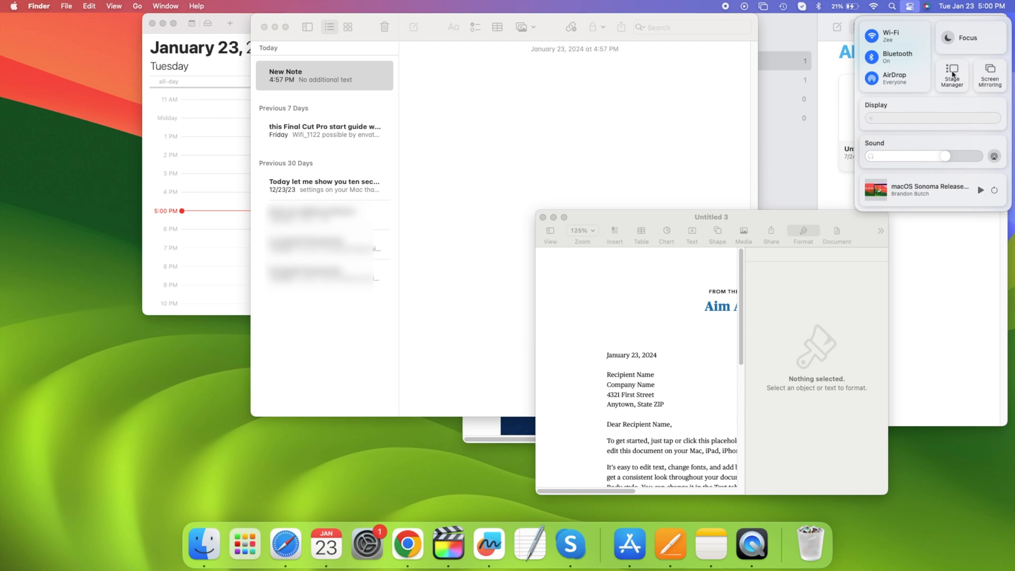
click(951, 75)
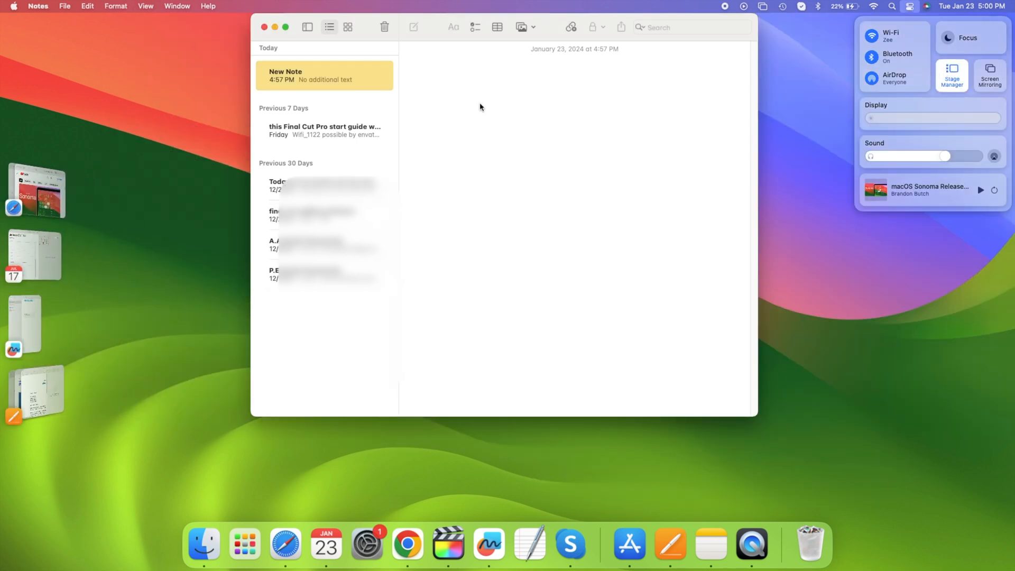
mouse_move(70, 172)
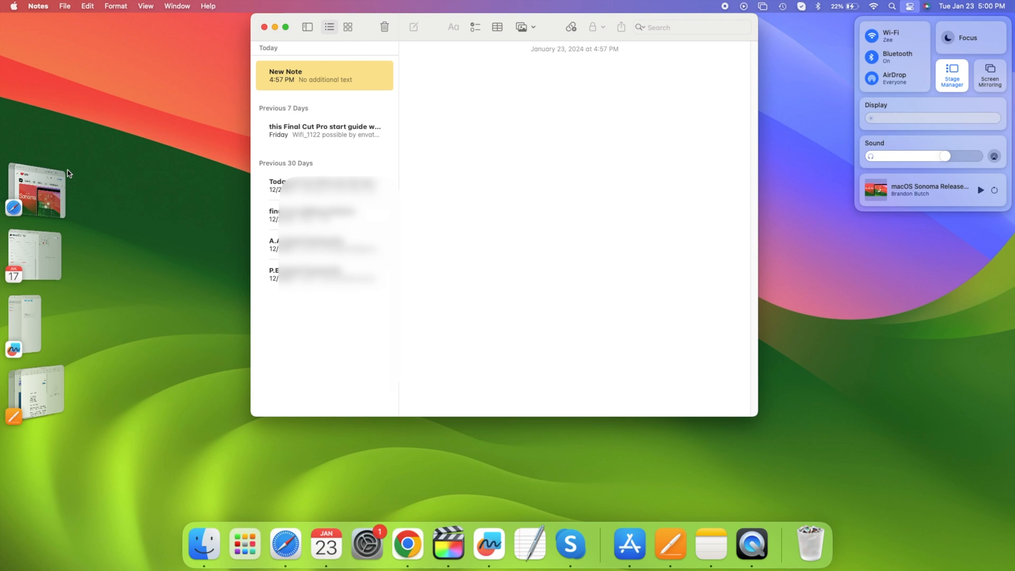
mouse_move(29, 331)
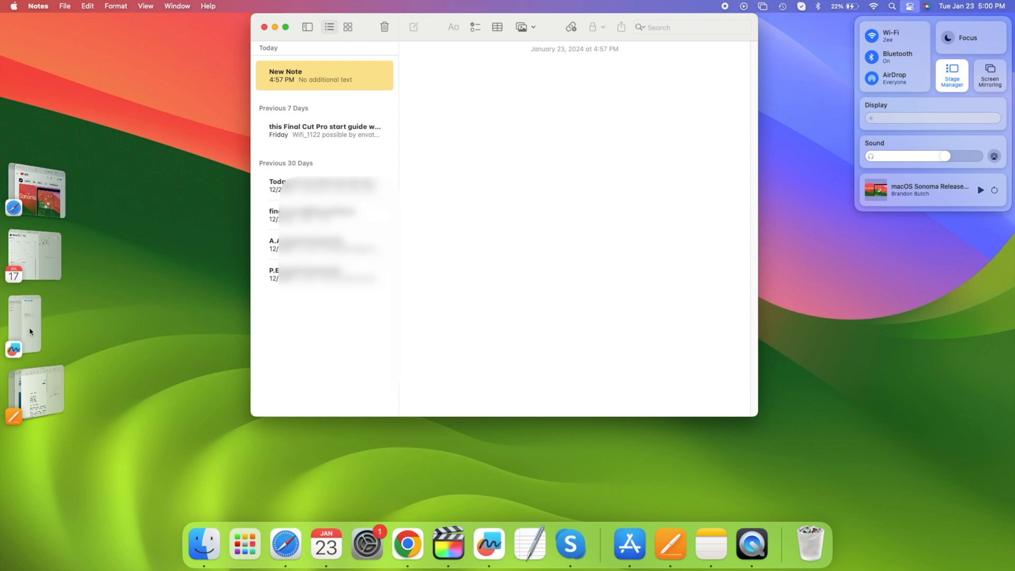
mouse_move(29, 285)
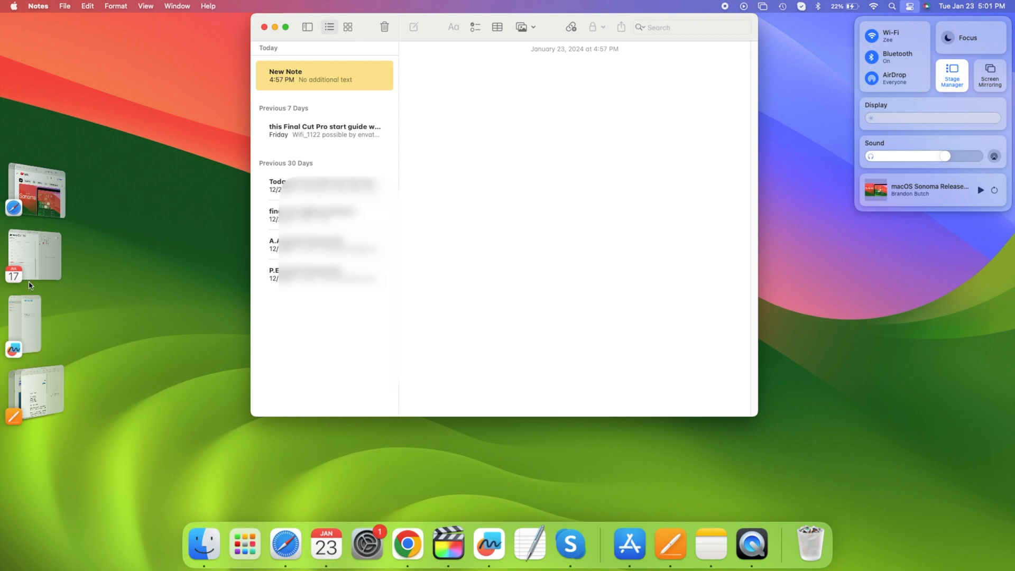
mouse_move(142, 211)
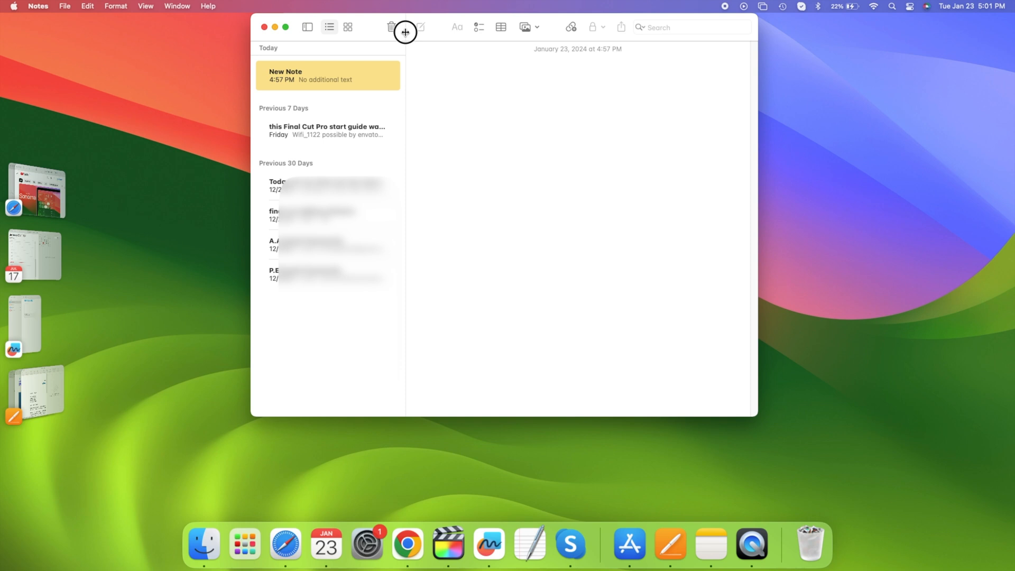
- Move the Notes window and bring the Pages thumbnail to centre stage
drag(405, 32, 372, 83)
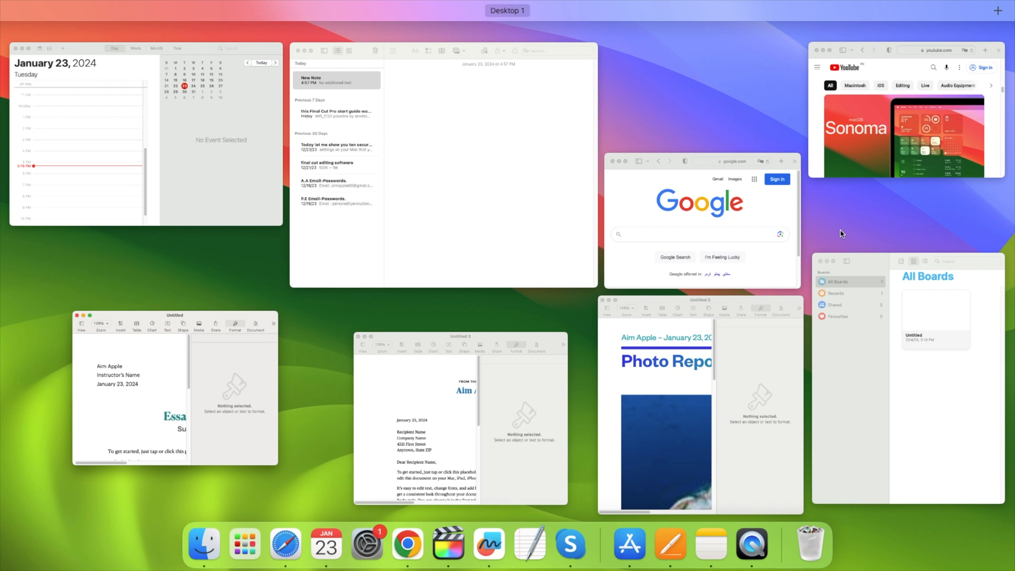
mouse_move(158, 62)
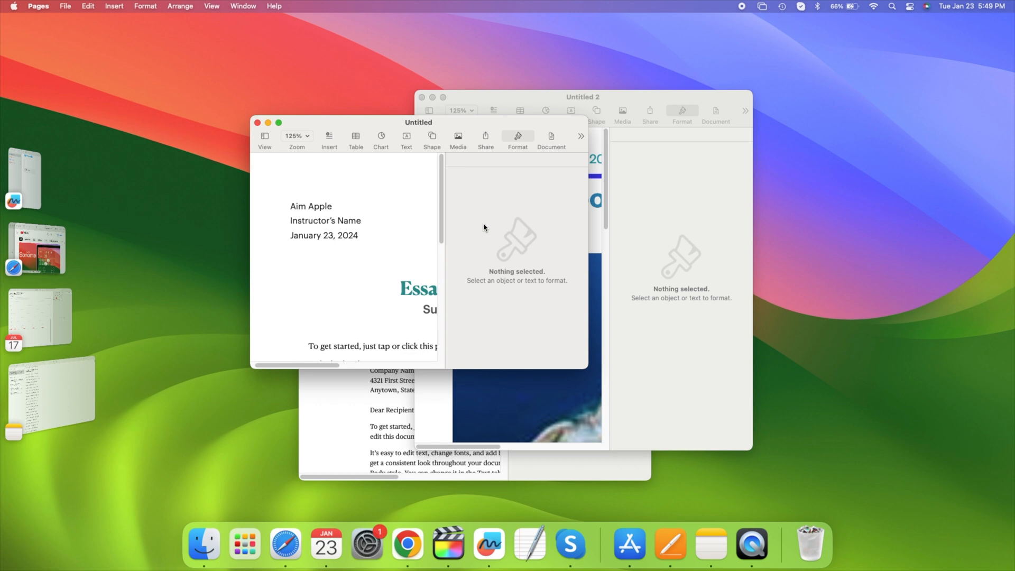
click(326, 542)
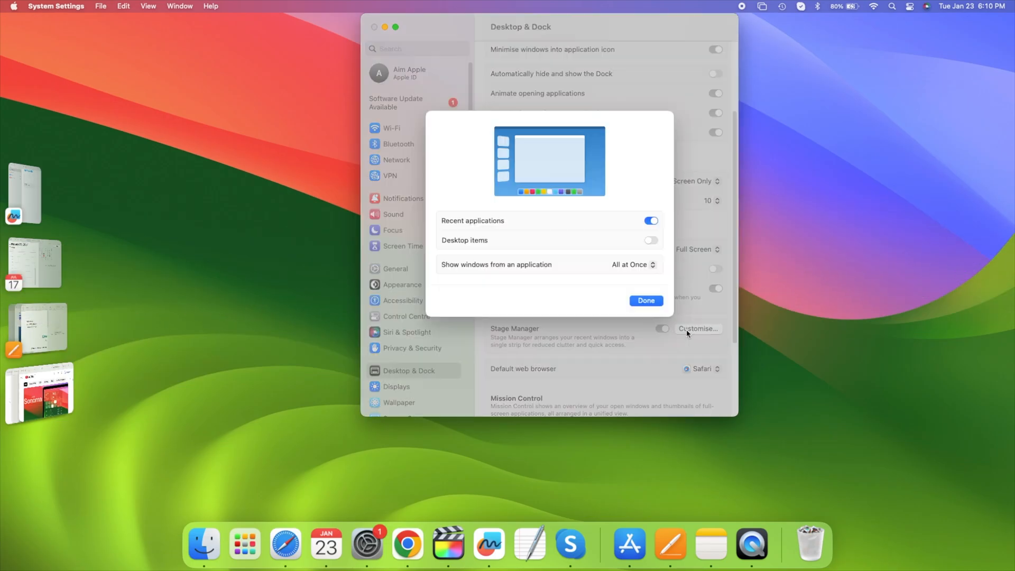
- Set 'Show windows from an application' to One at a Time and confirm with Done
click(632, 265)
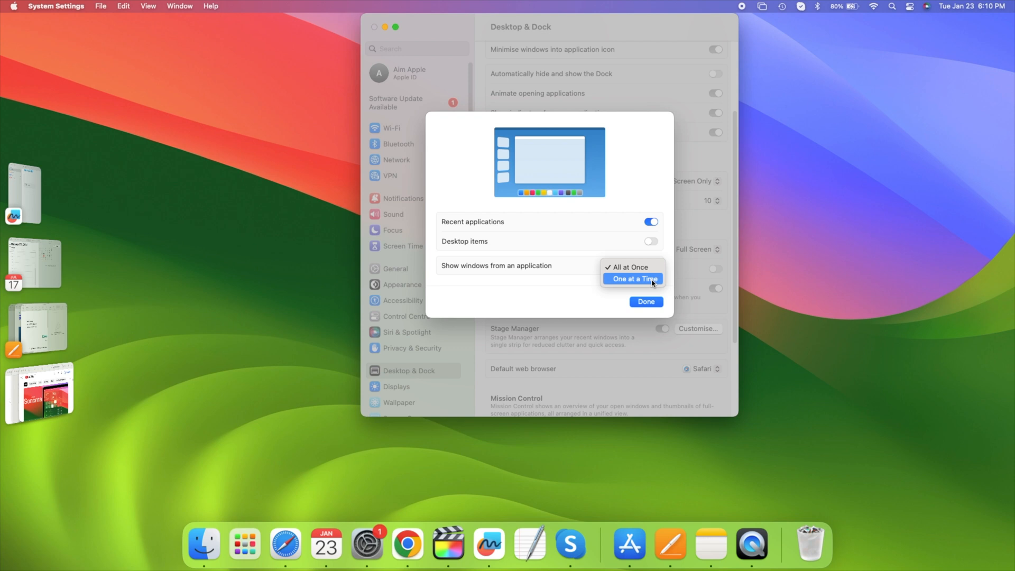
click(632, 278)
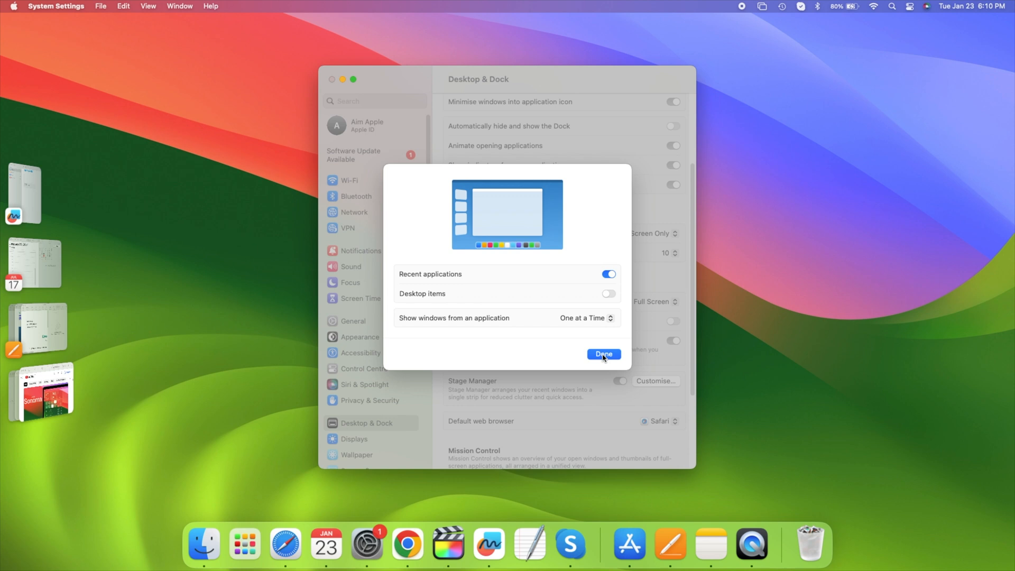
click(602, 354)
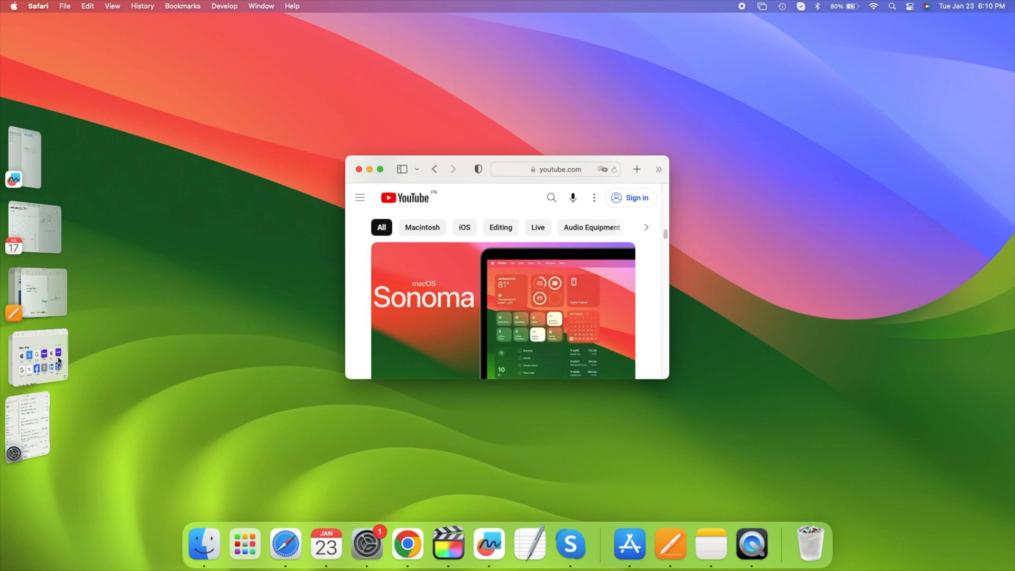
- Cycle Safari's Favourites, Google and other windows onto centre stage one by one
click(637, 169)
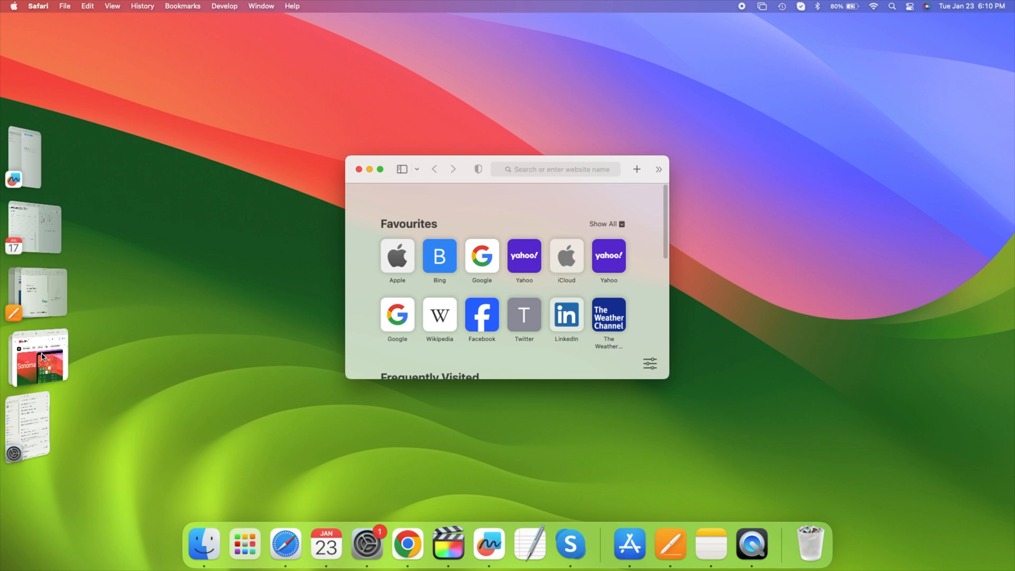
click(481, 256)
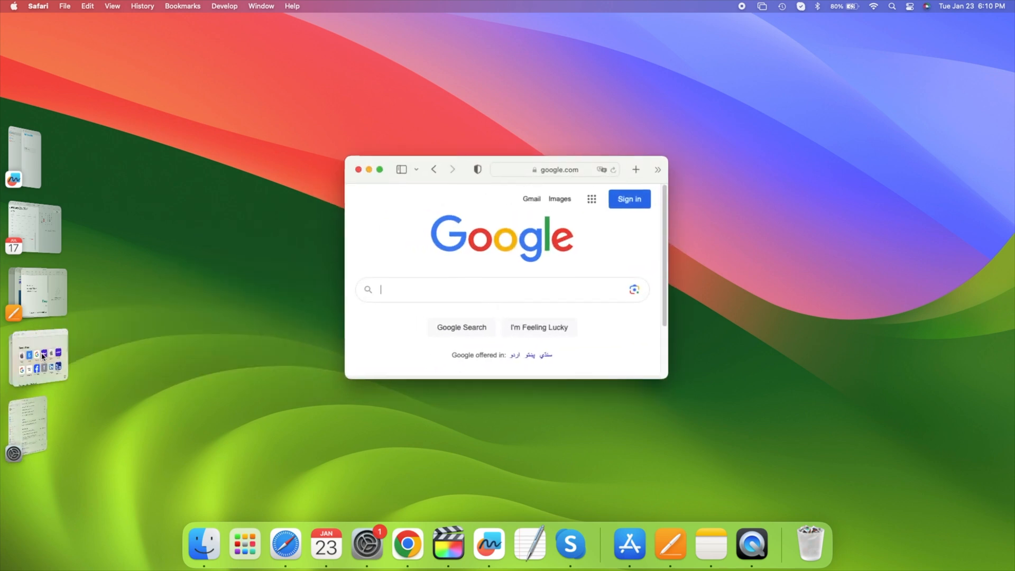
click(358, 170)
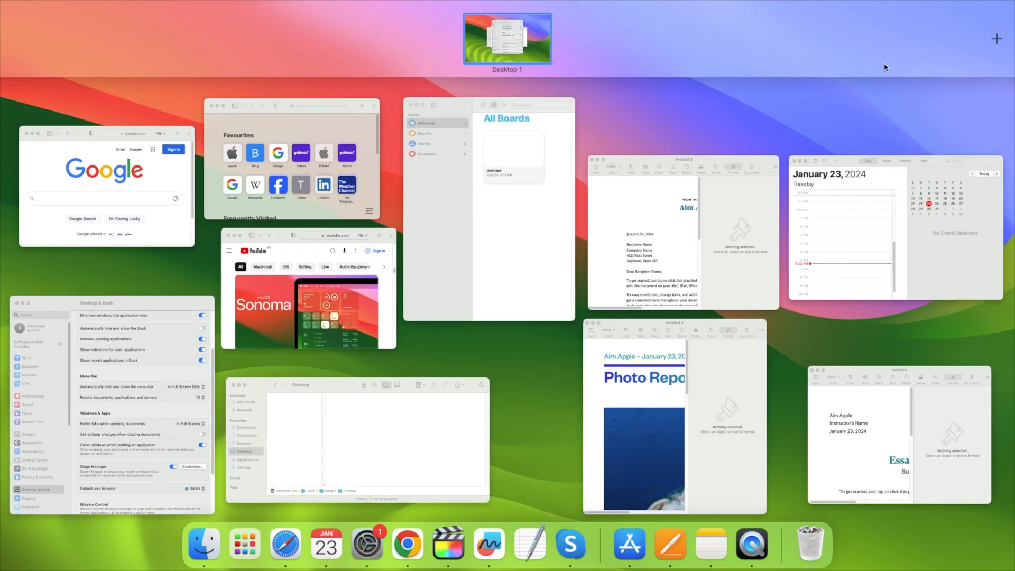
- Add a second desktop space in Mission Control, then return to the desktop
click(996, 38)
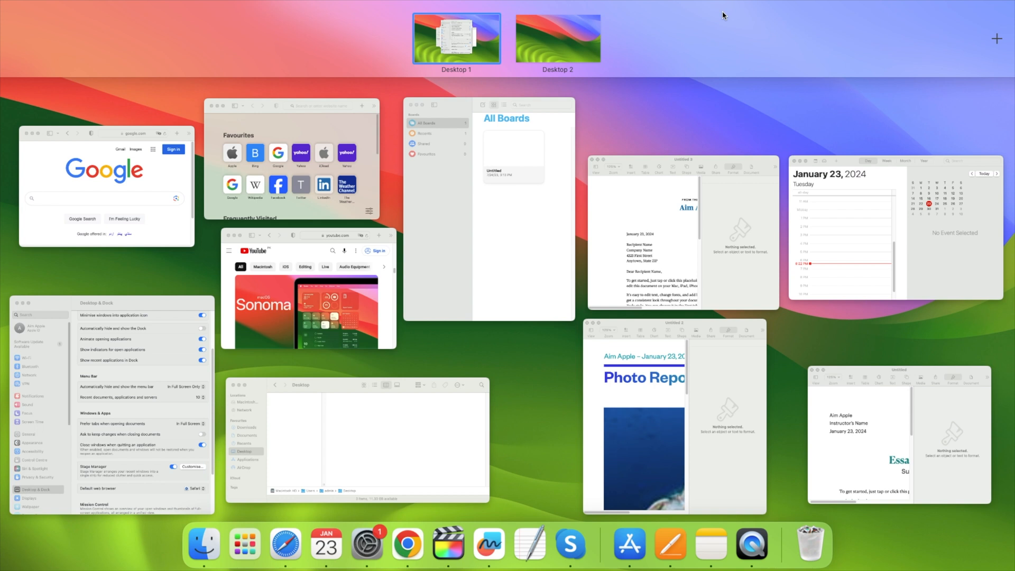
mouse_move(622, 124)
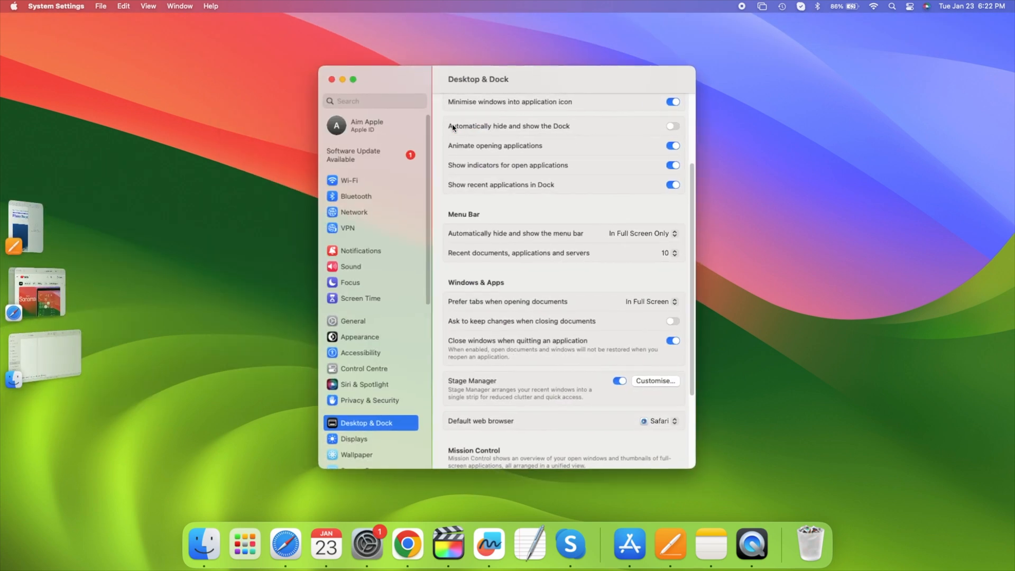
mouse_move(646, 4)
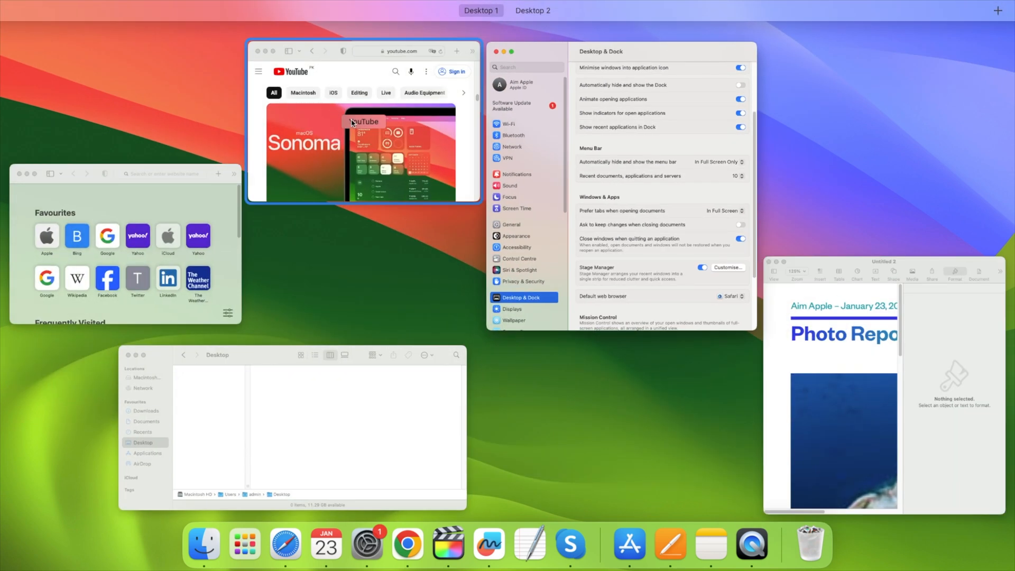
click(362, 152)
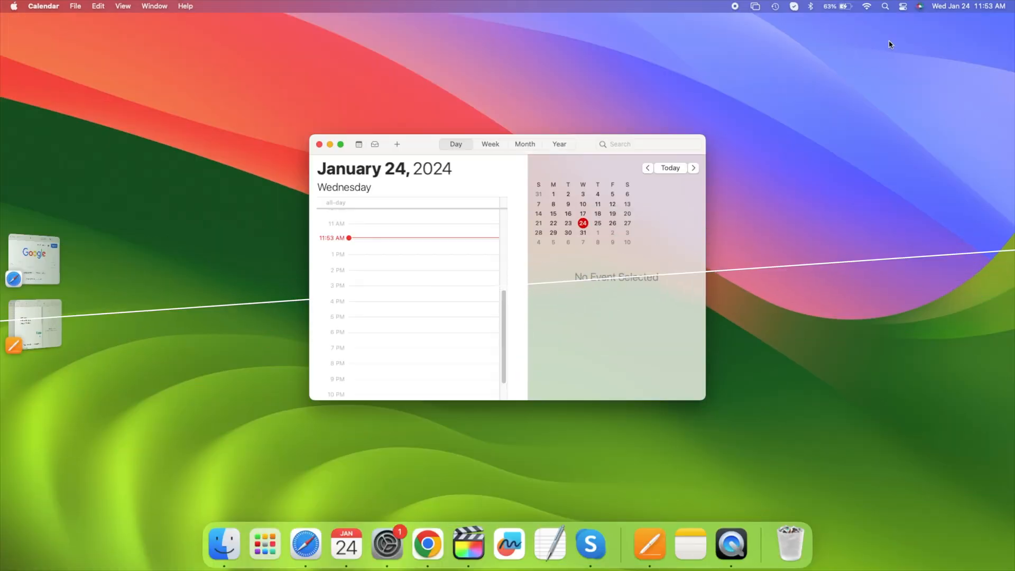
- Add a Stage Manager menu bar icon, then use it to toggle Stage Manager off and on
click(902, 5)
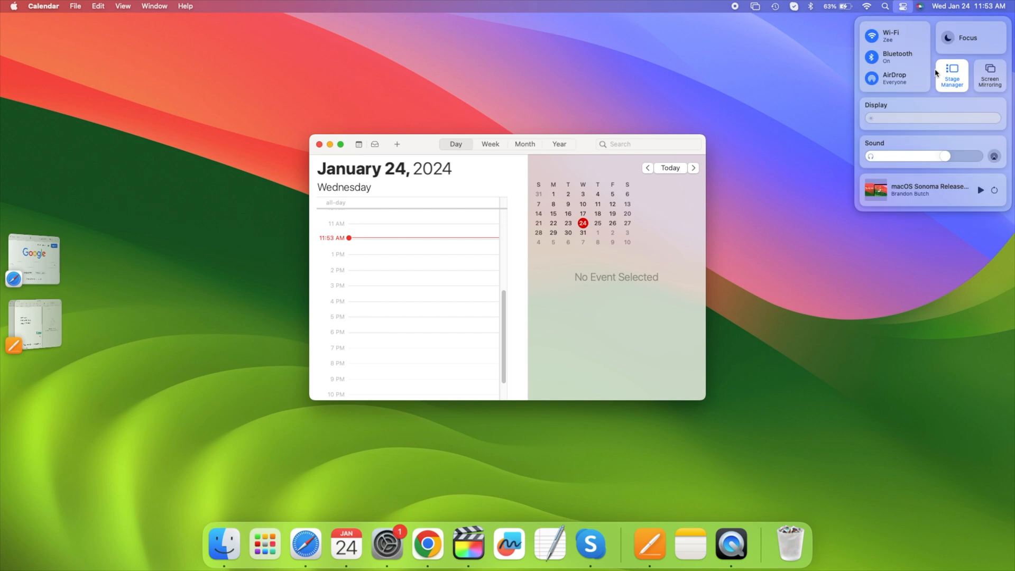
mouse_move(942, 89)
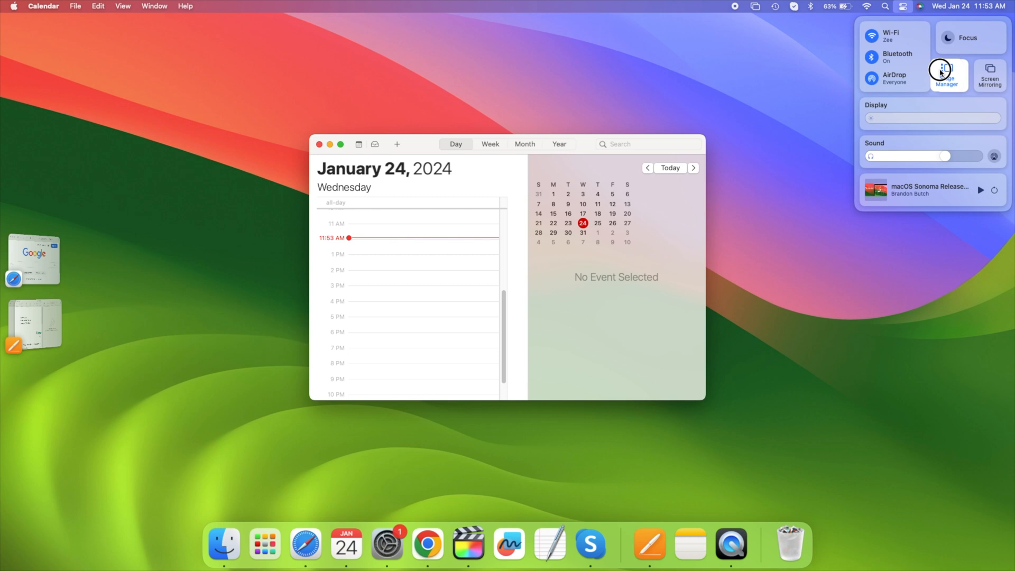
mouse_move(818, 18)
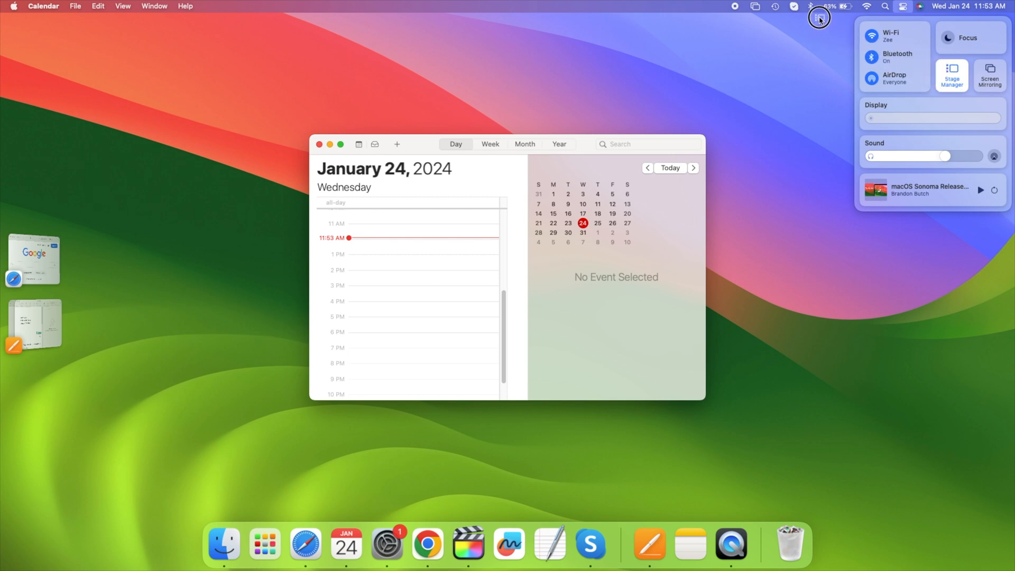
mouse_move(822, 65)
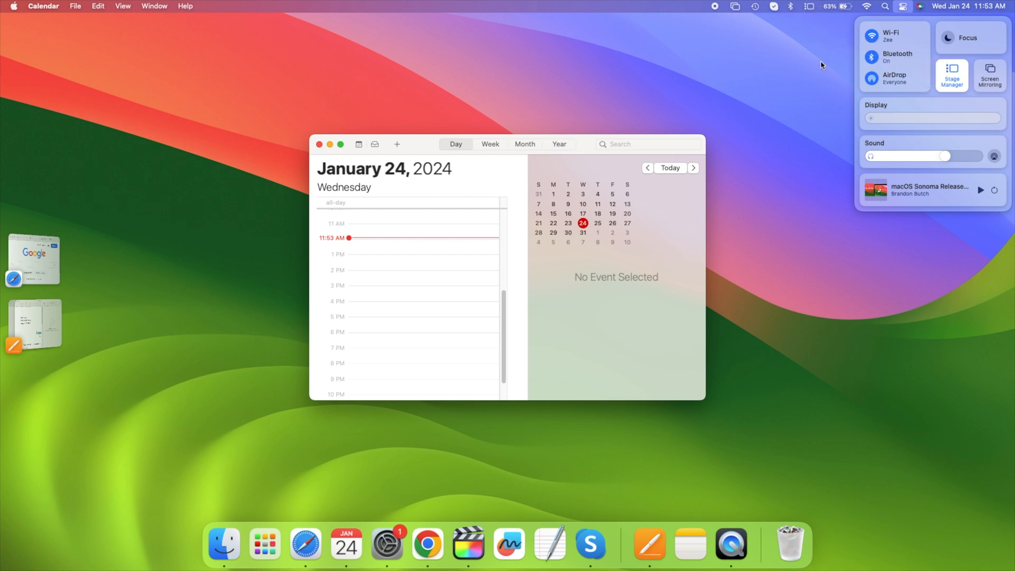
click(808, 6)
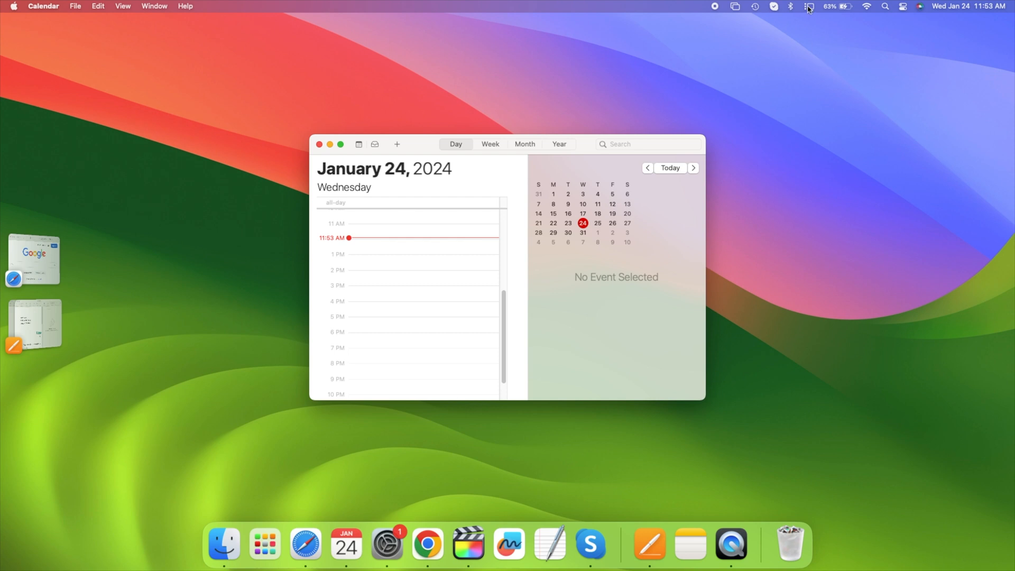
click(808, 6)
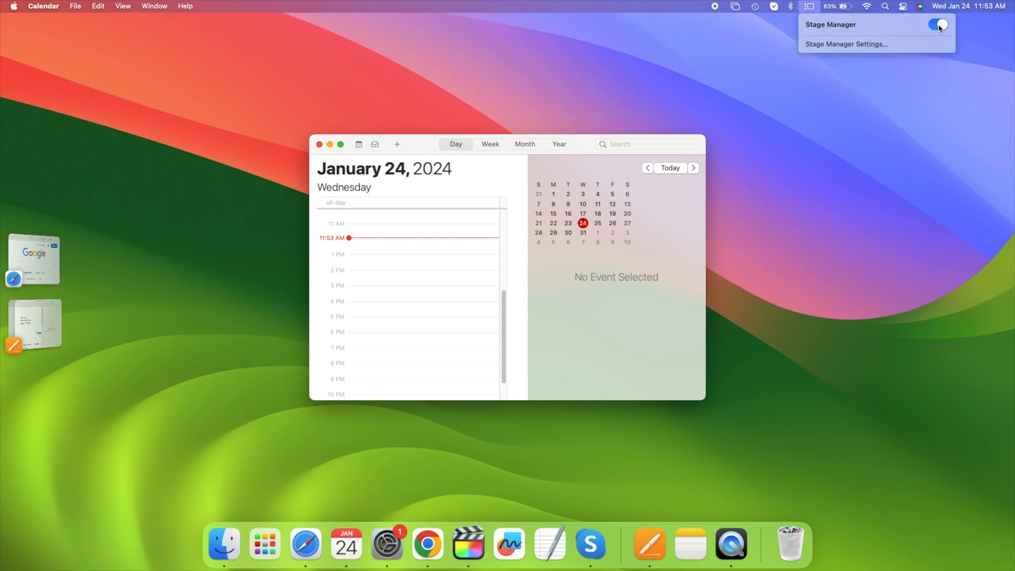
click(938, 28)
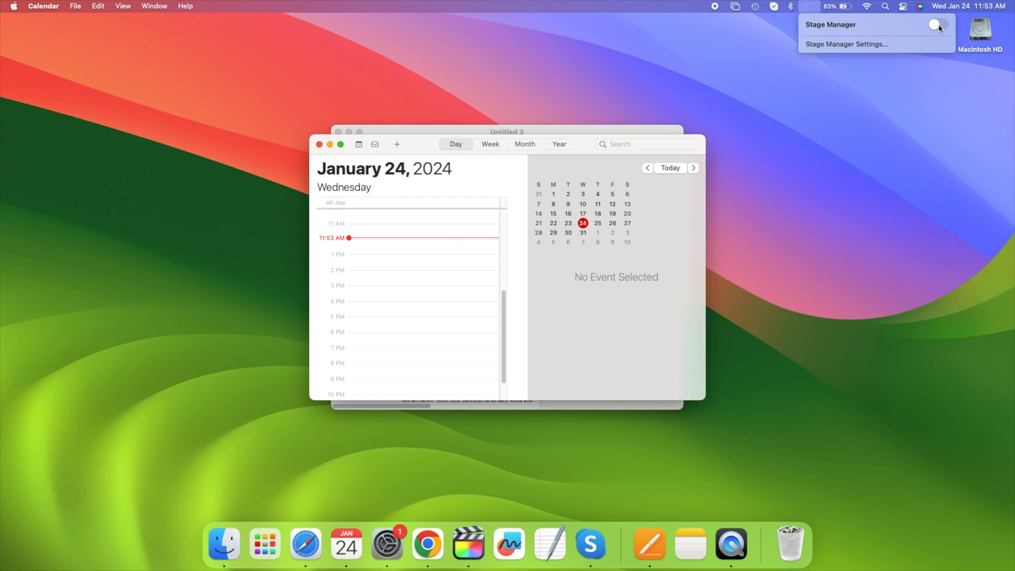
click(935, 24)
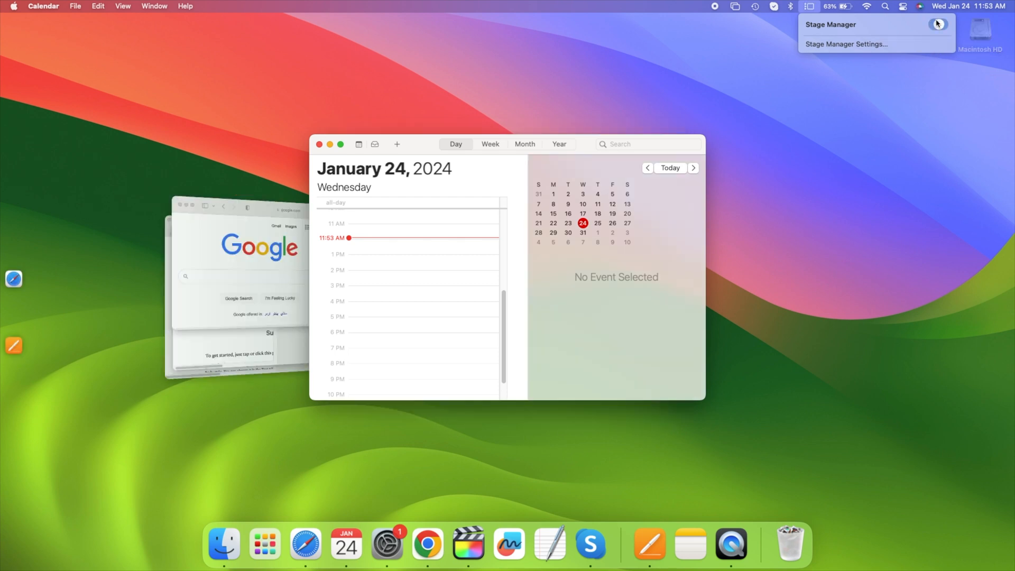
click(937, 24)
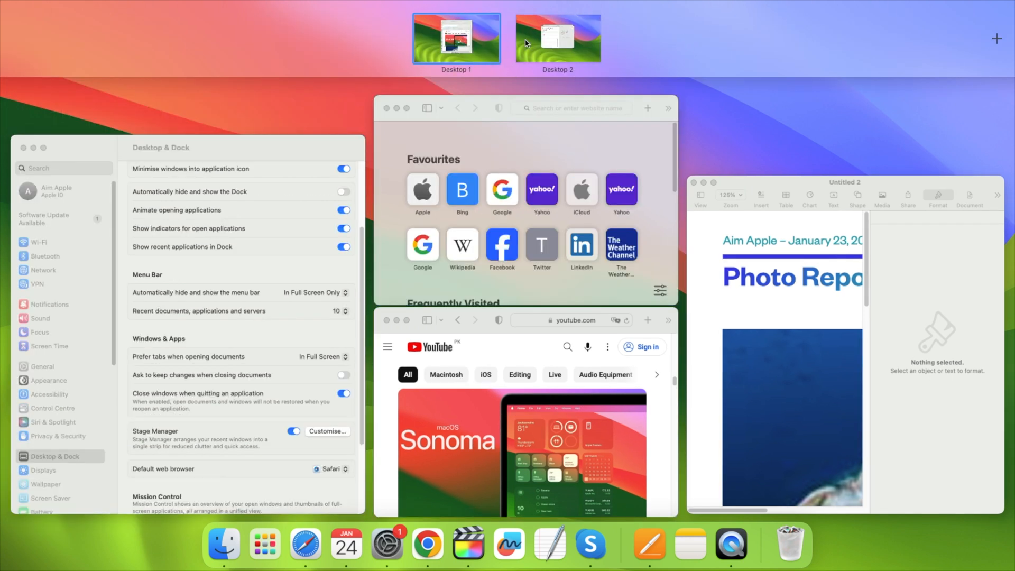
- Expand the Spaces bar to preview Desktop 1 and Desktop 2 with their windows
click(996, 38)
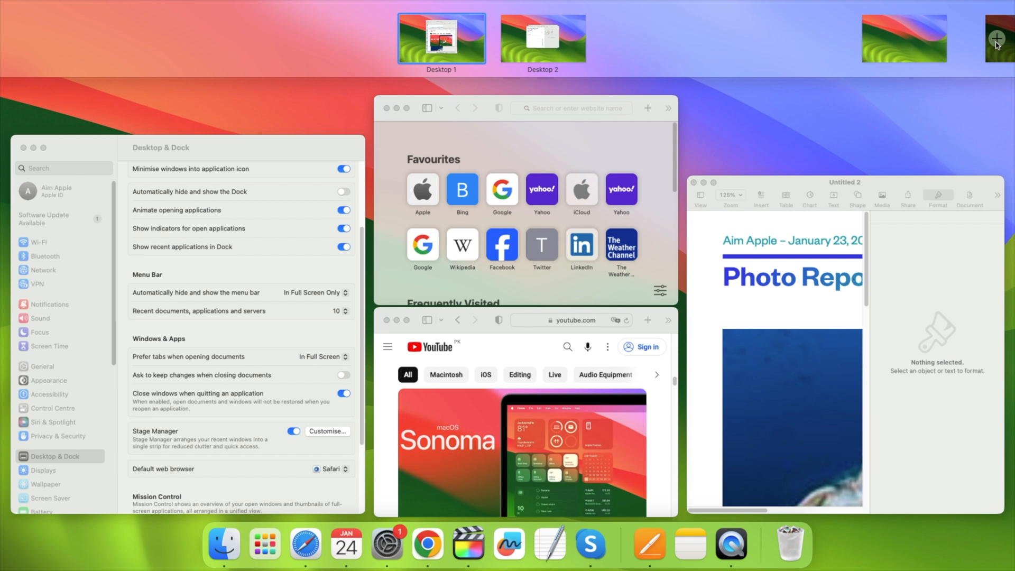
click(994, 38)
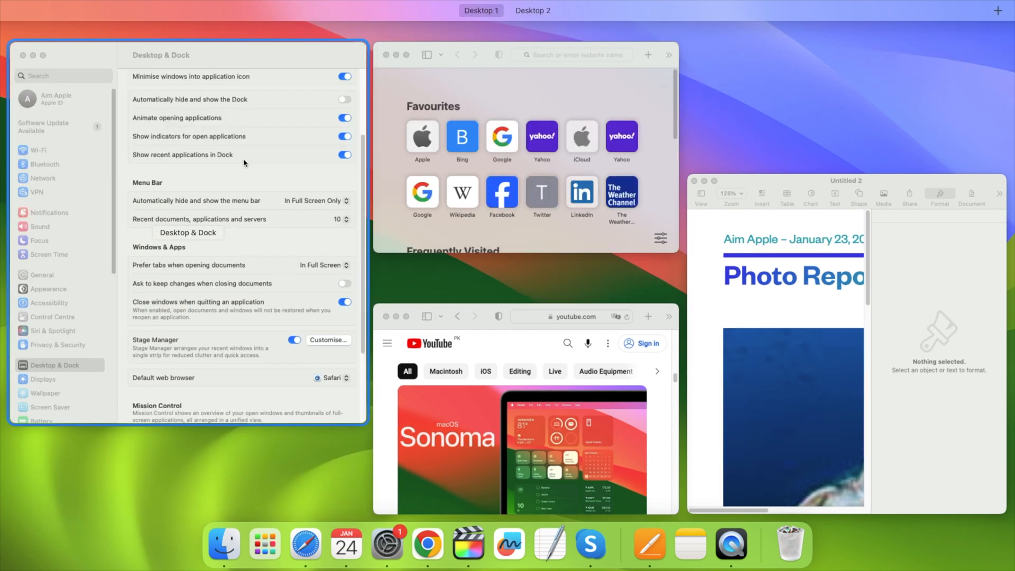
mouse_move(292, 171)
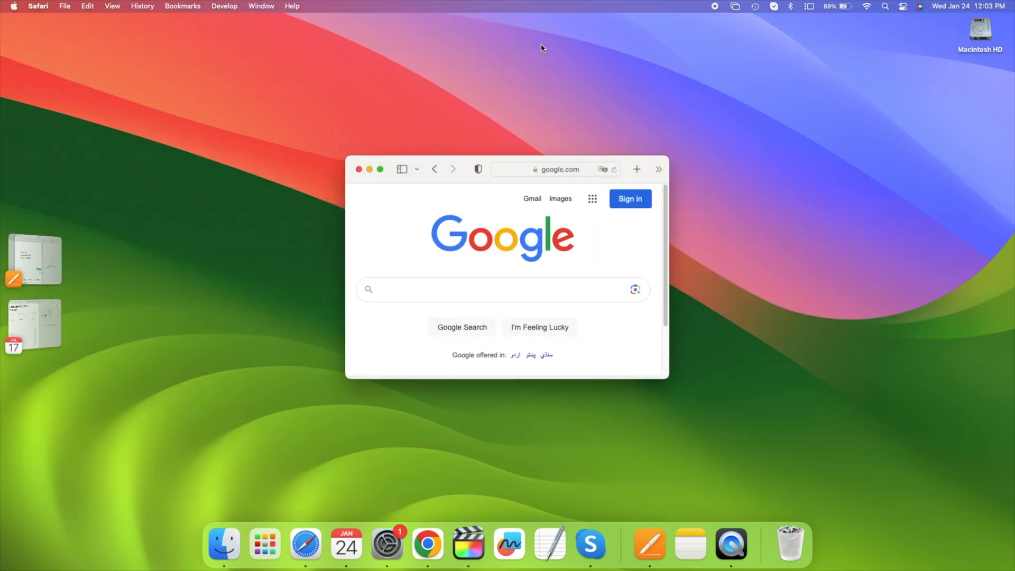
mouse_move(581, 46)
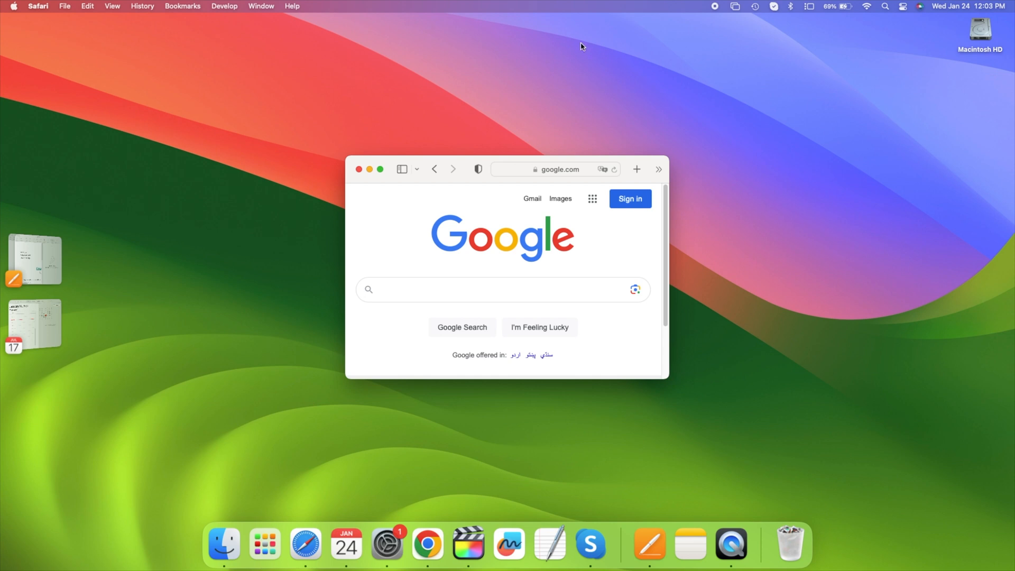
mouse_move(586, 60)
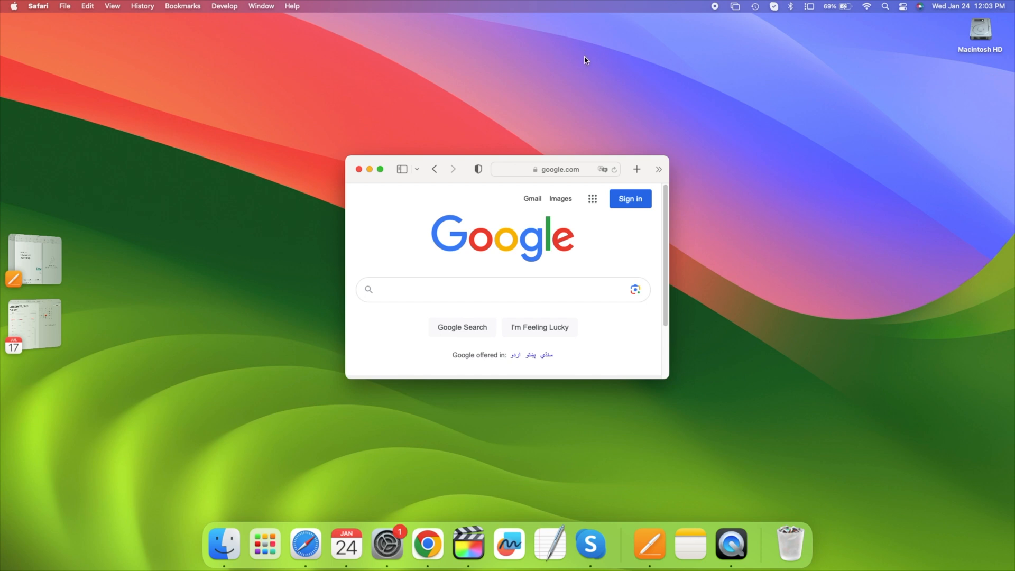
mouse_move(644, 57)
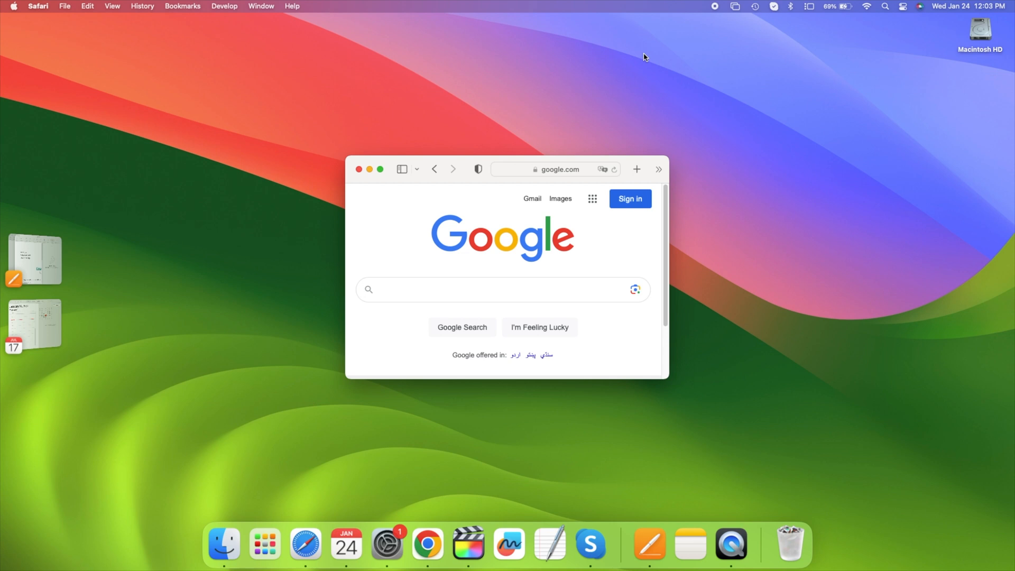
mouse_move(718, 9)
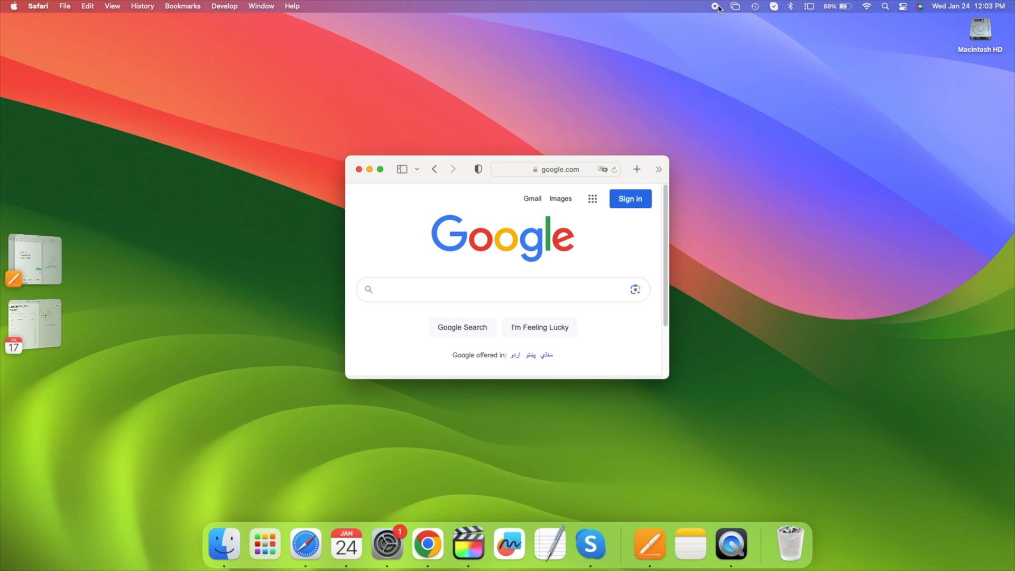